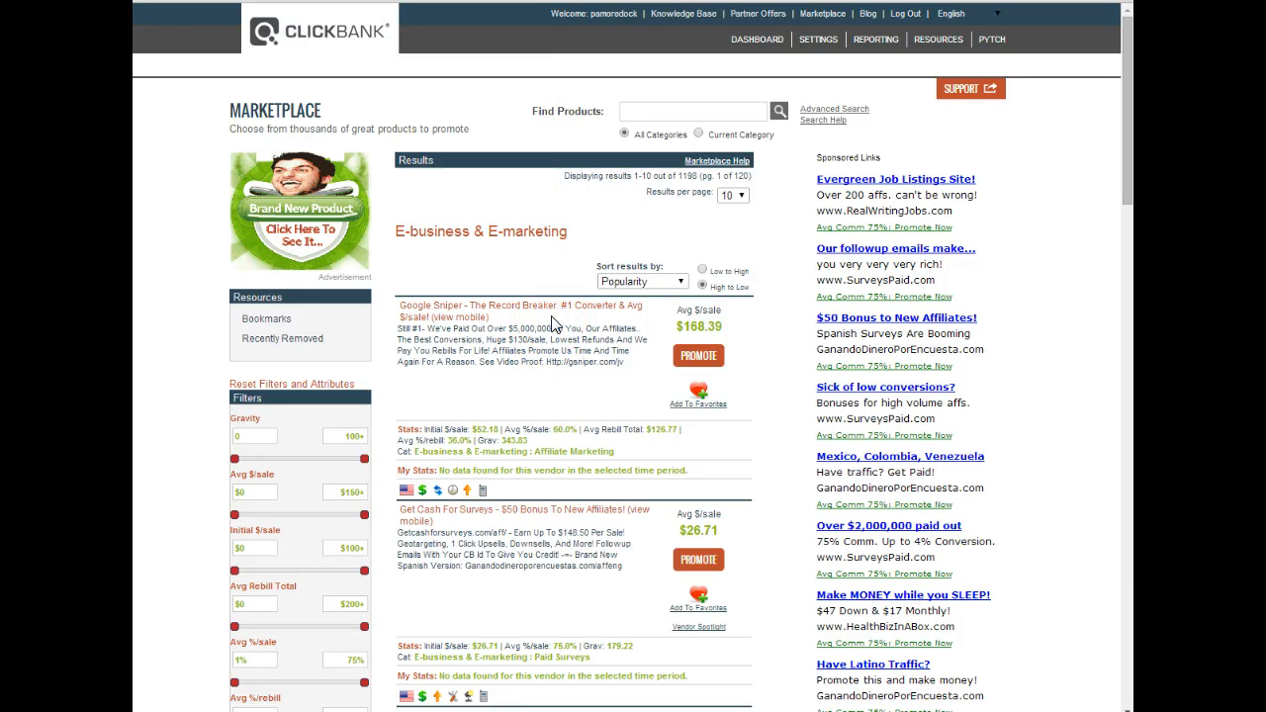
Step: Start promoting the Google Sniper listing to get its HopLink form
scroll("down", 3)
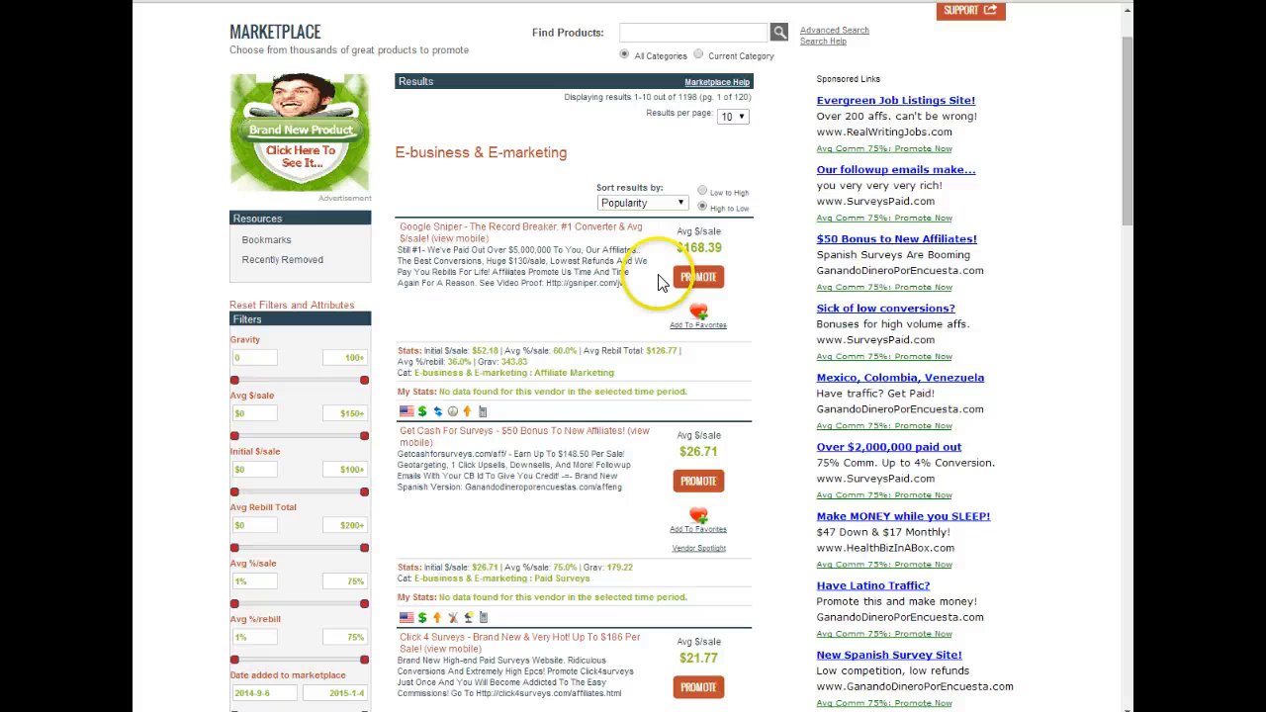
left_click(698, 277)
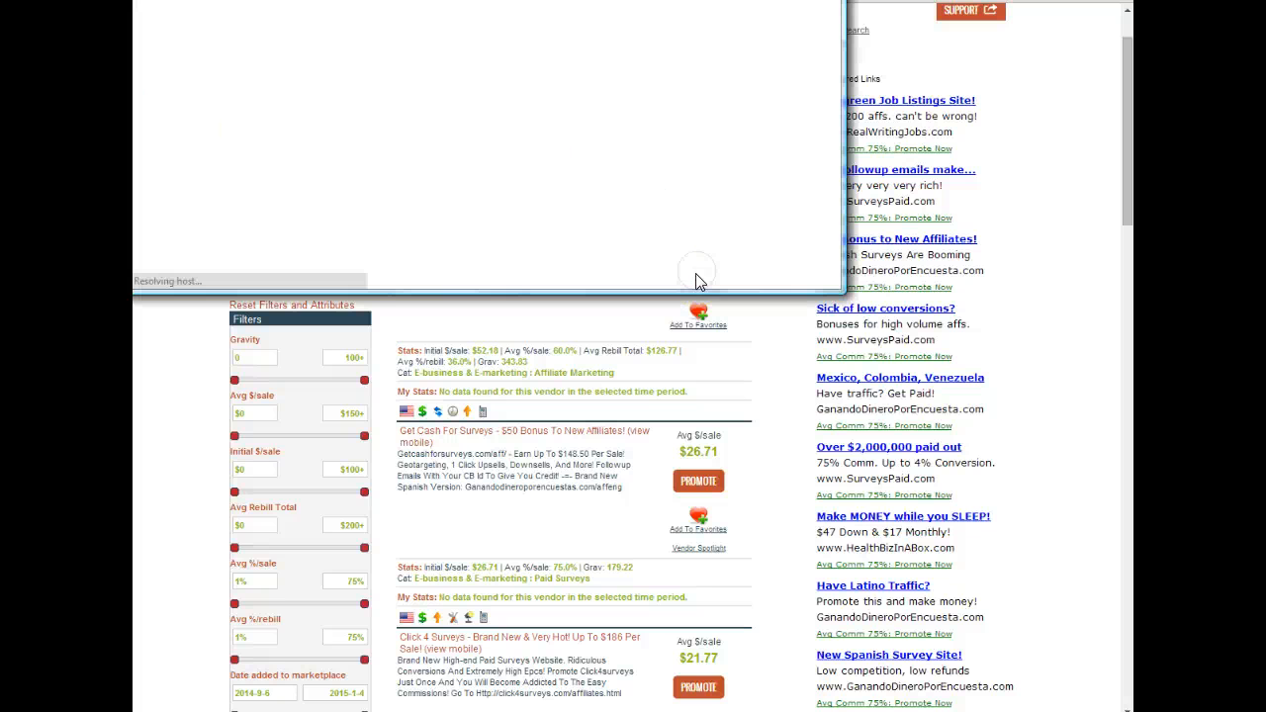
left_click(479, 162)
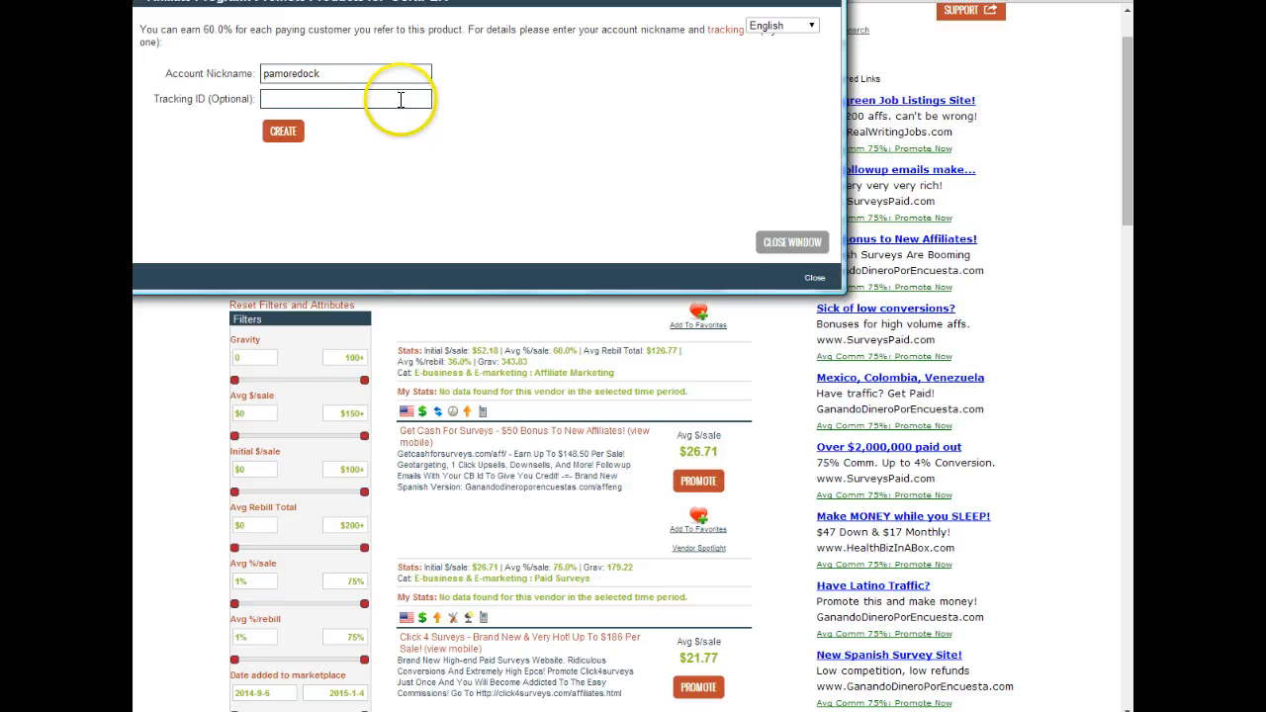
Step: Enter youtube as the tracking ID and create the HopLink
left_click(345, 99)
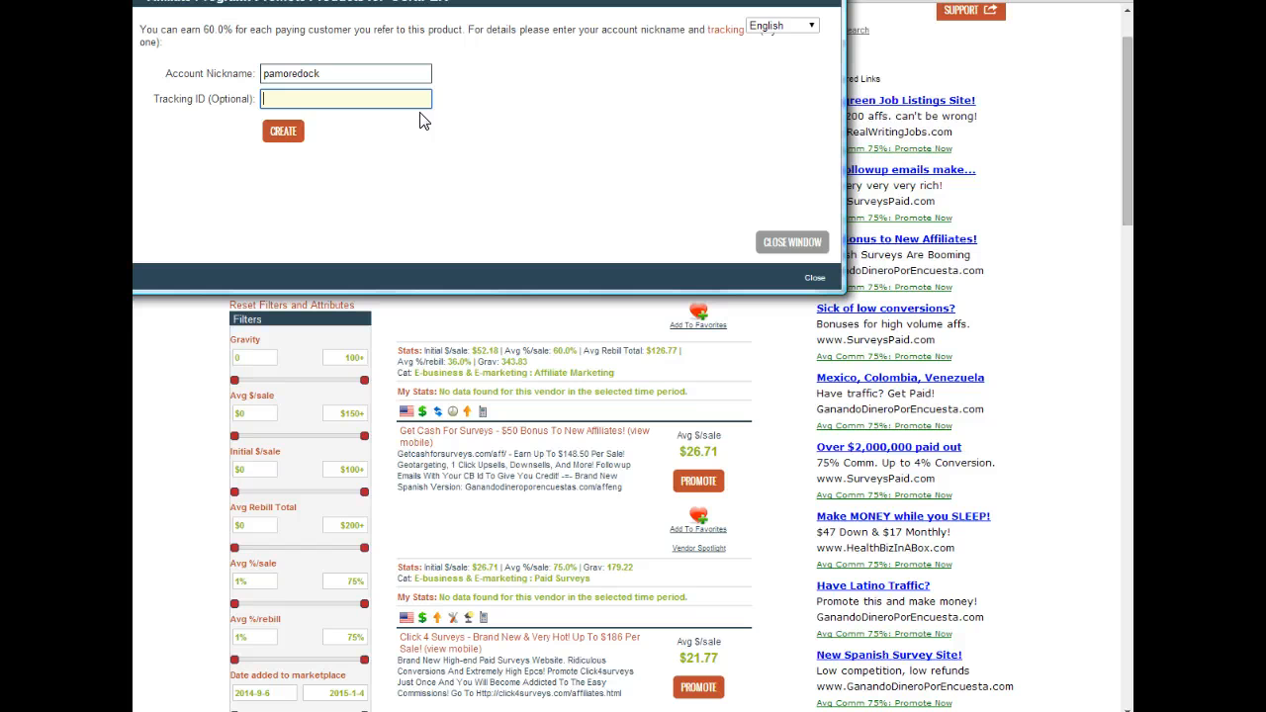
type("youtu")
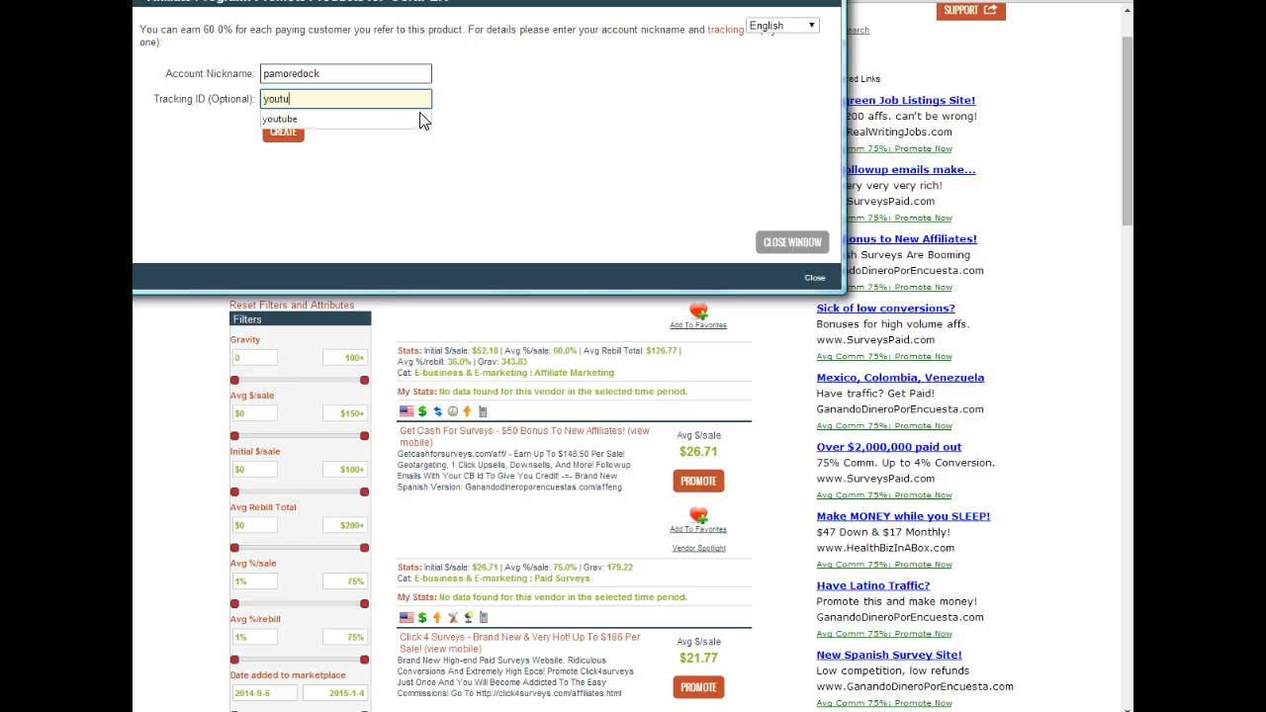
left_click(297, 119)
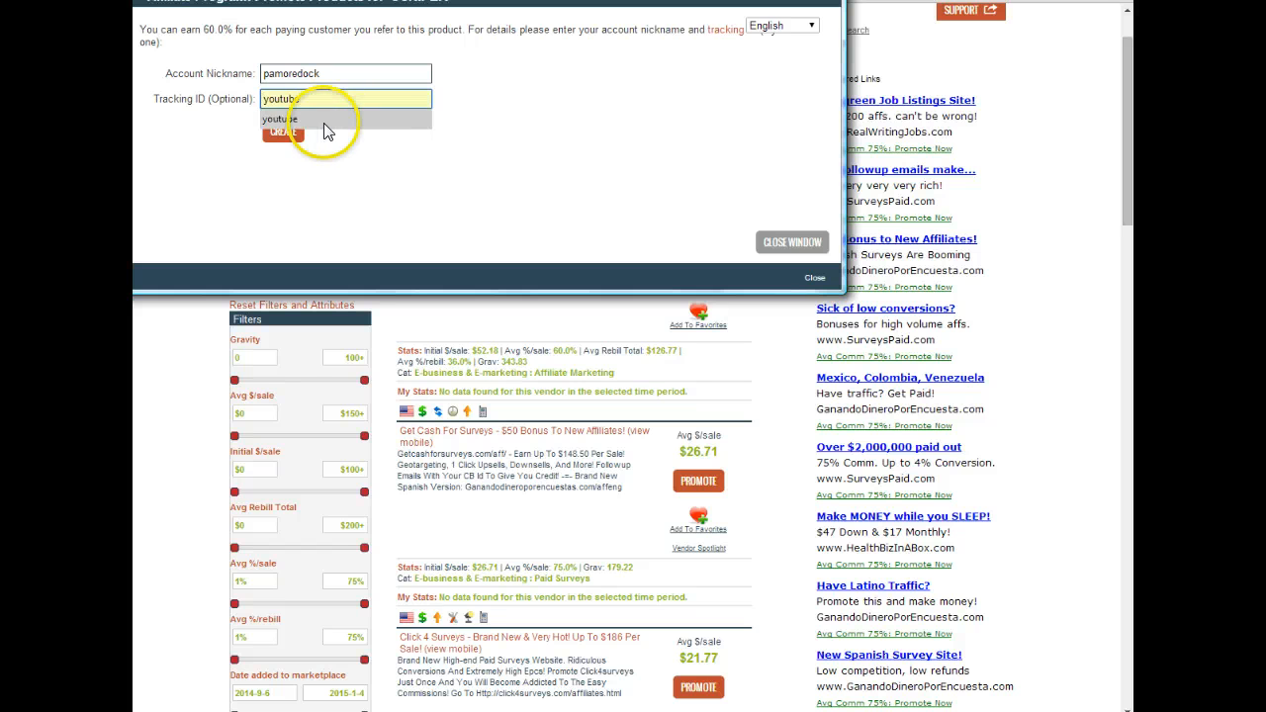
left_click(283, 130)
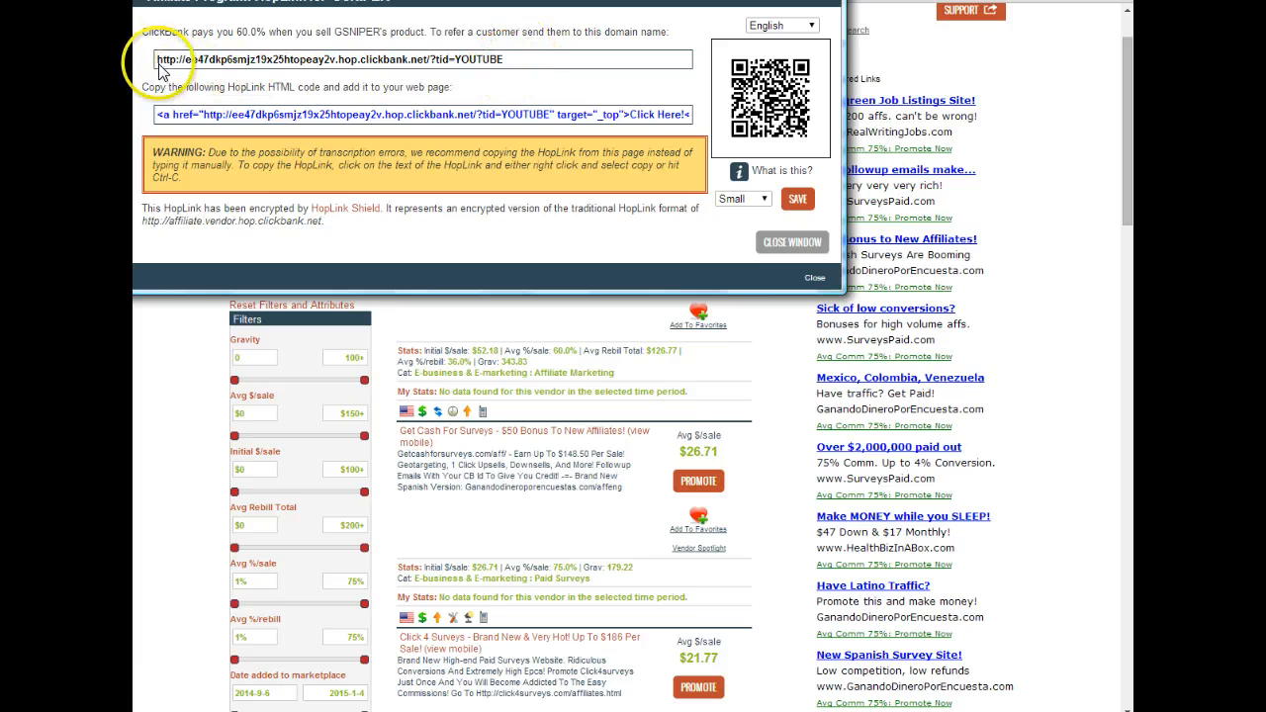
Step: Copy the encrypted Google Sniper HopLink with the YOUTUBE tracking ID
left_click(162, 60)
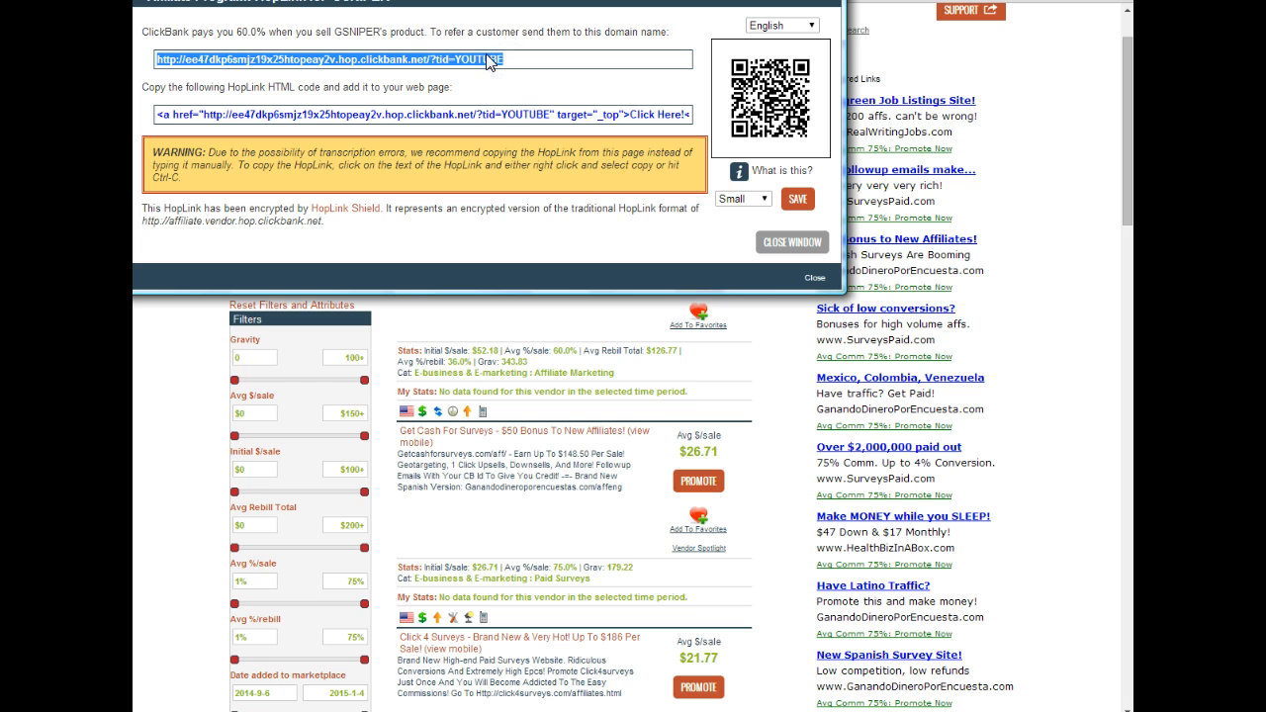
right_click(484, 59)
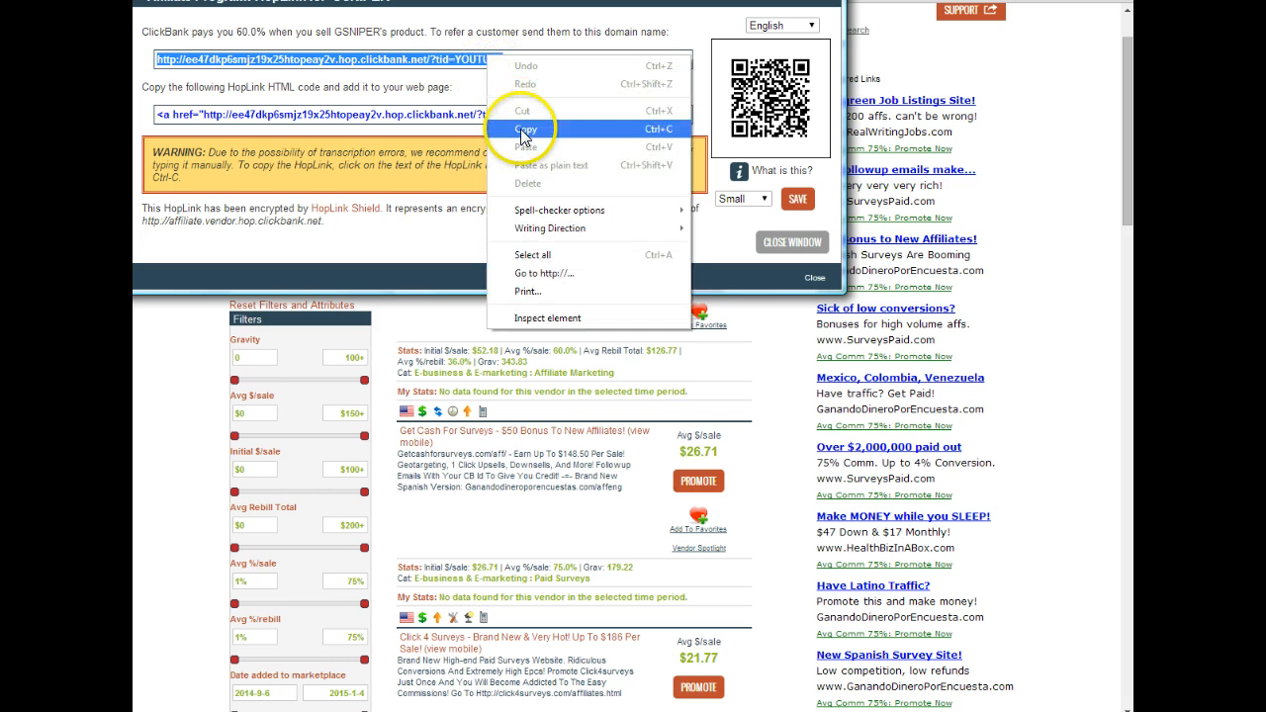
left_click(530, 129)
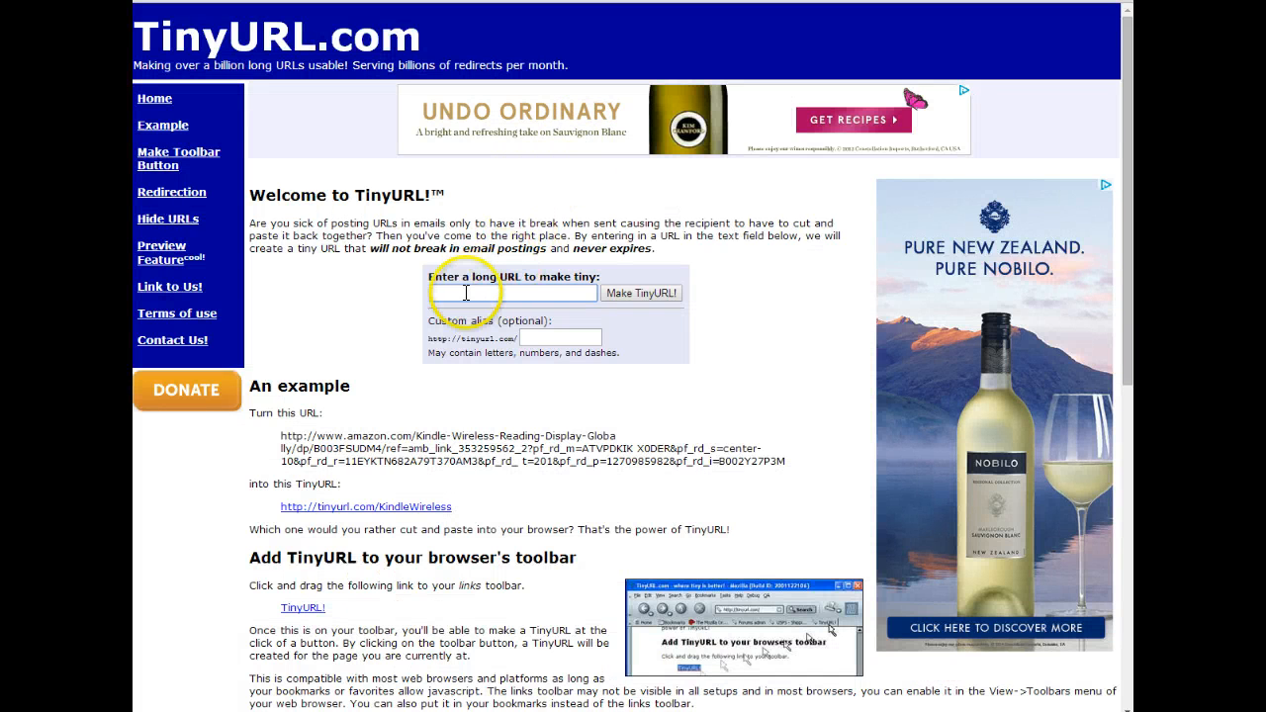
Step: Paste the HopLink and make it tiny as tinyurl.com/q9nje83
right_click(464, 292)
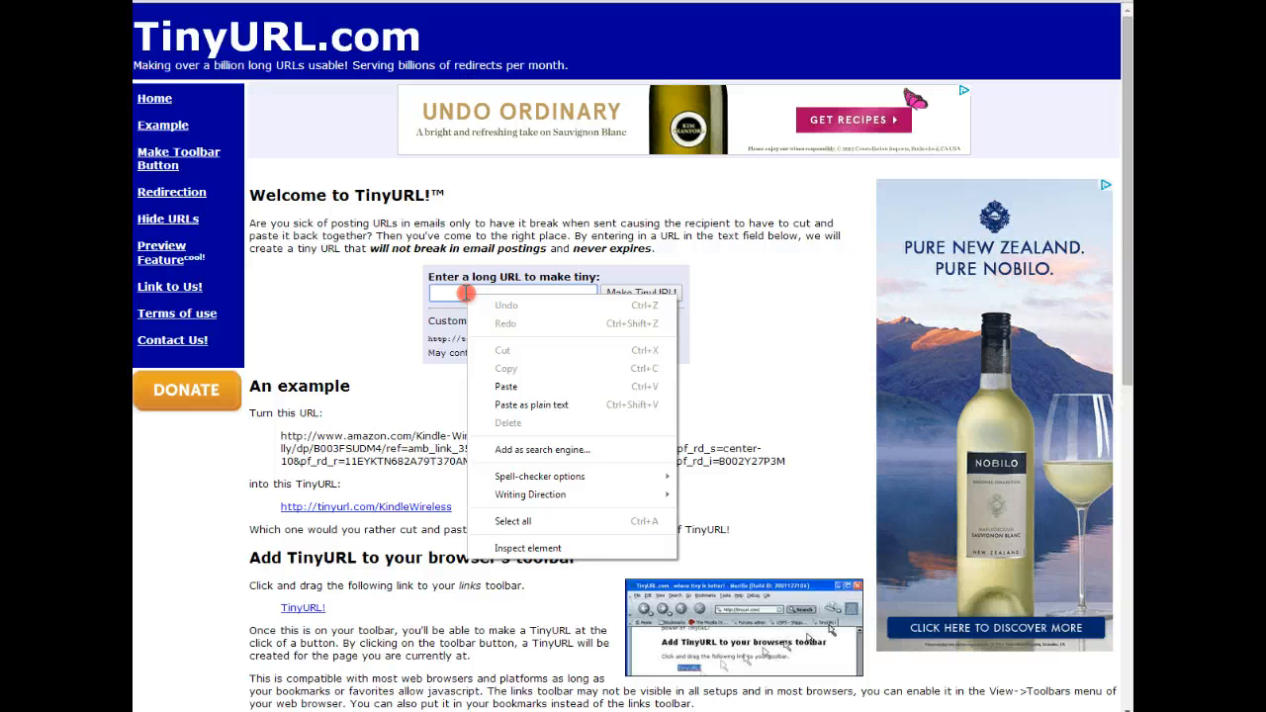
left_click(506, 385)
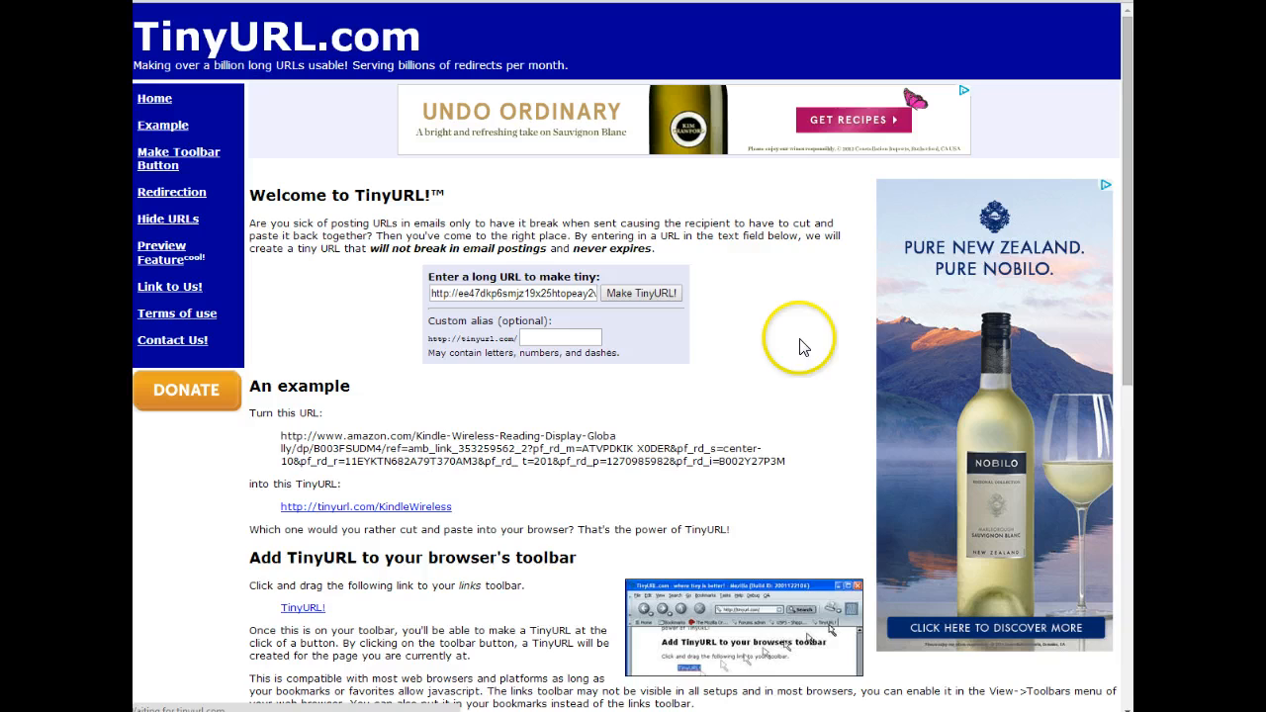
left_click(640, 292)
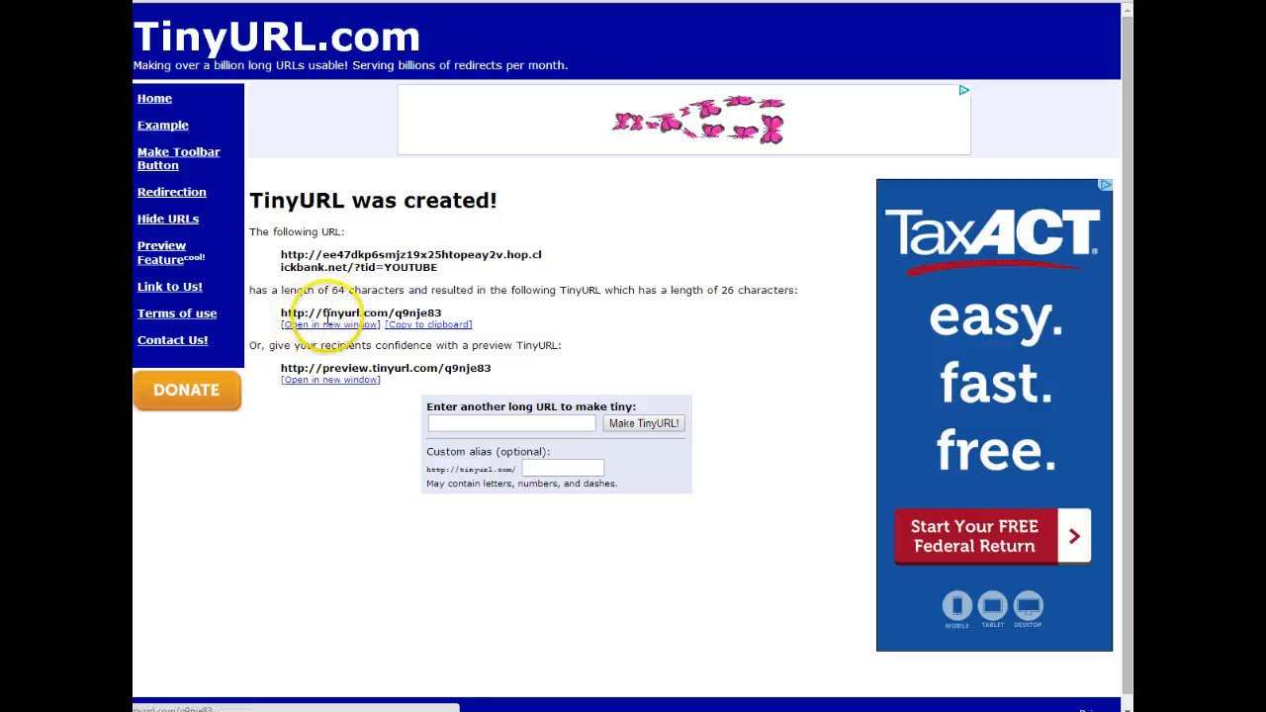
mouse_move(510, 281)
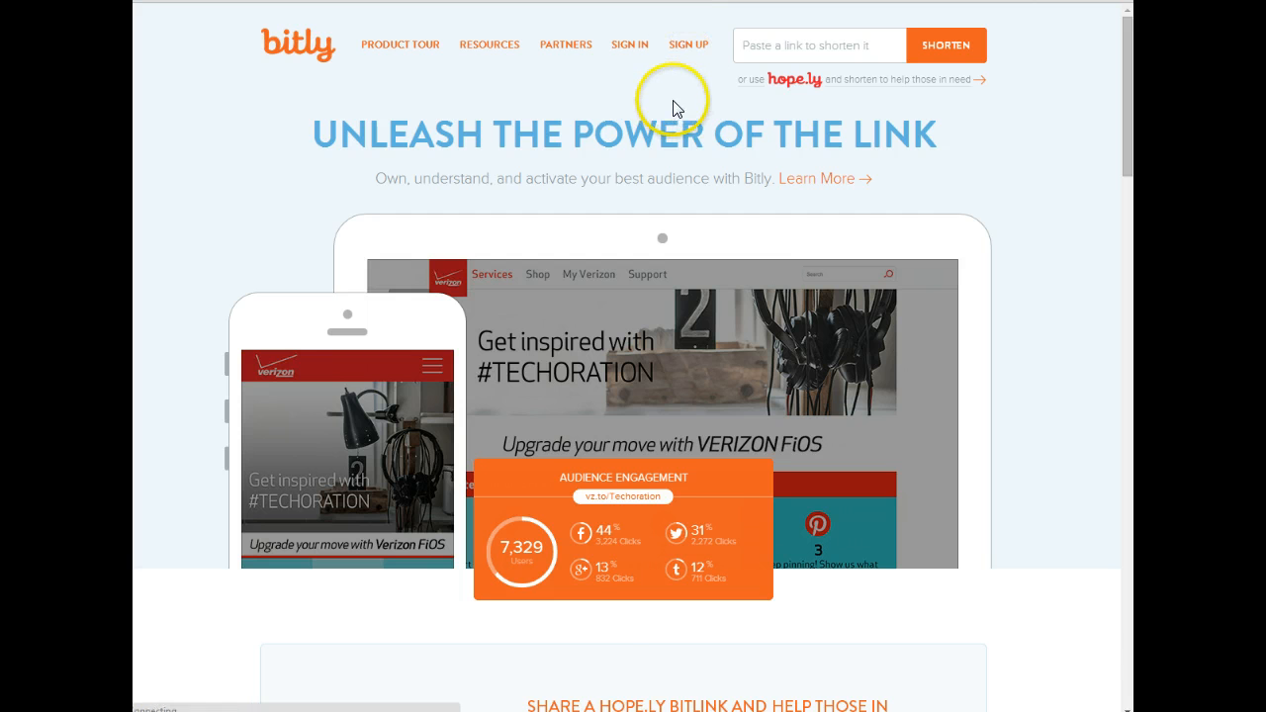
Step: Sign up to Bitly with Twitter, authorize access and continue back to Bitly
left_click(688, 44)
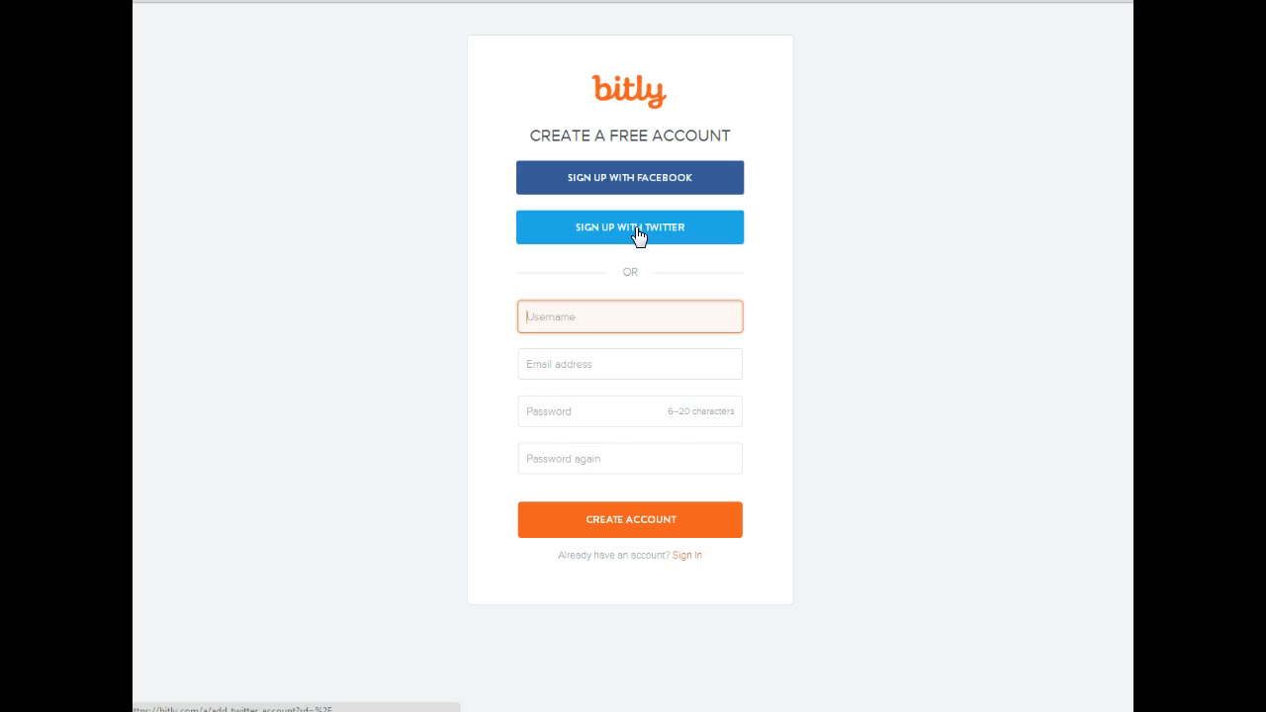
left_click(628, 227)
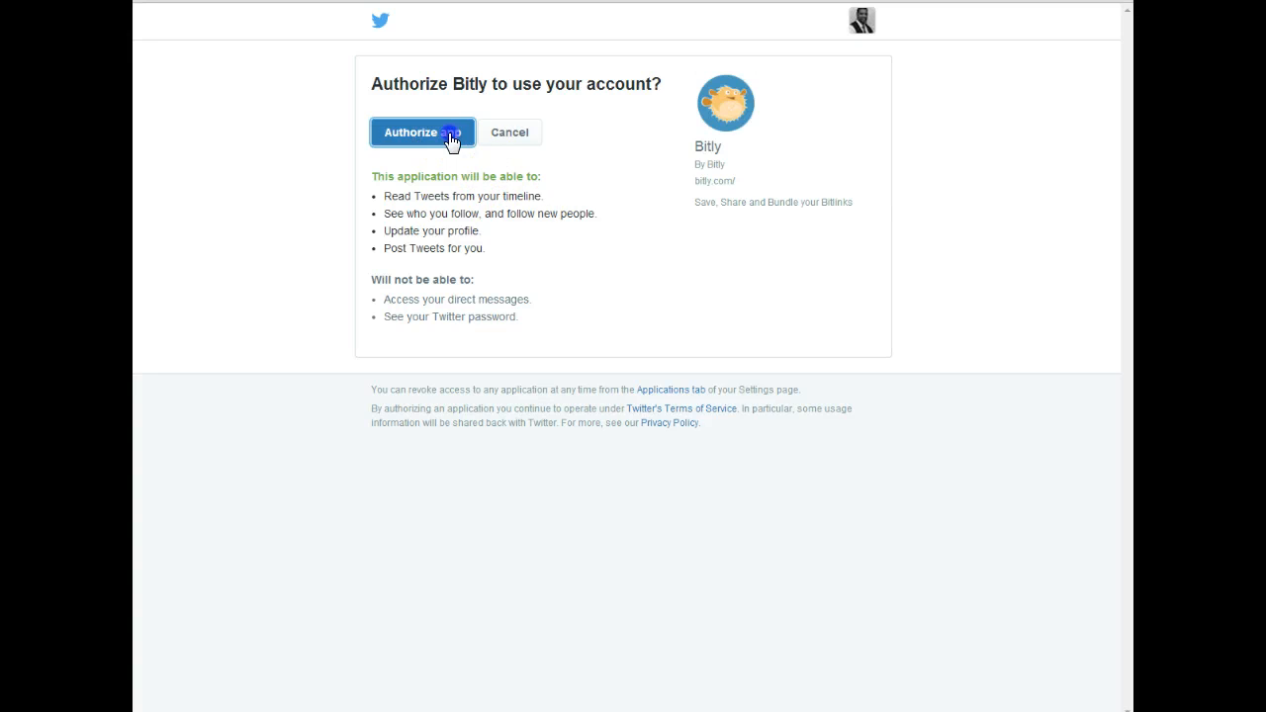
left_click(423, 131)
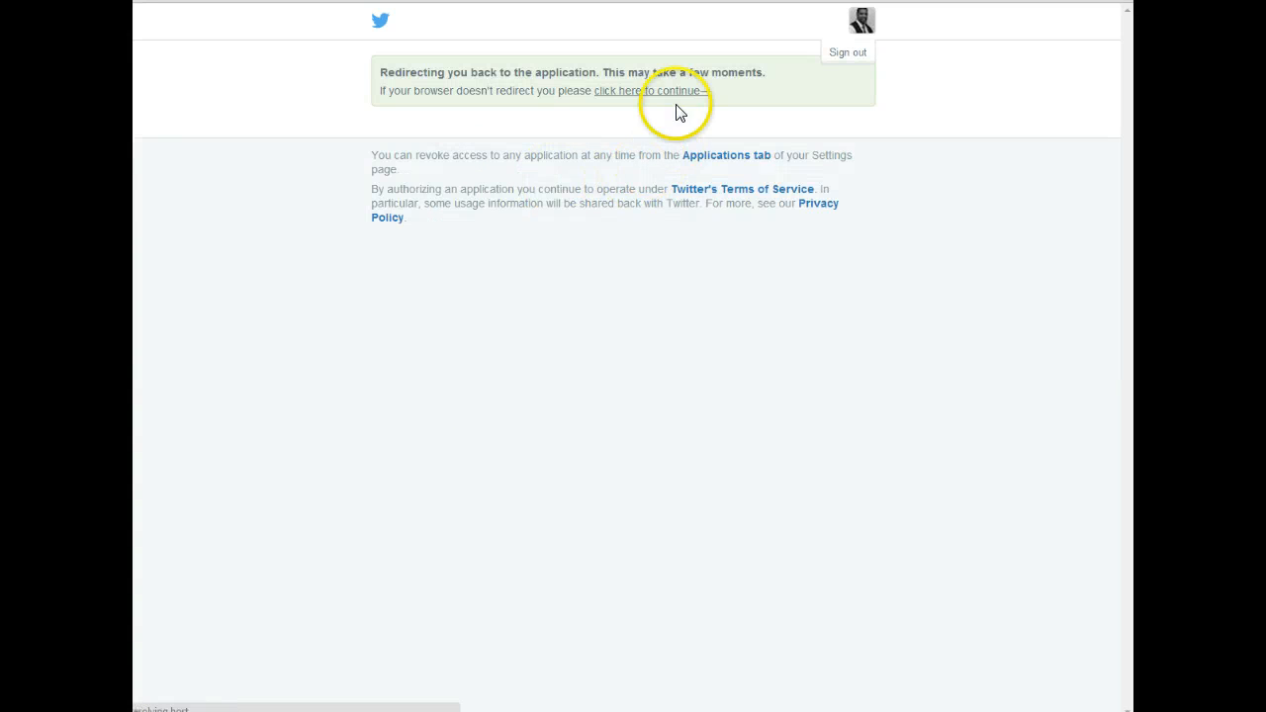
left_click(647, 91)
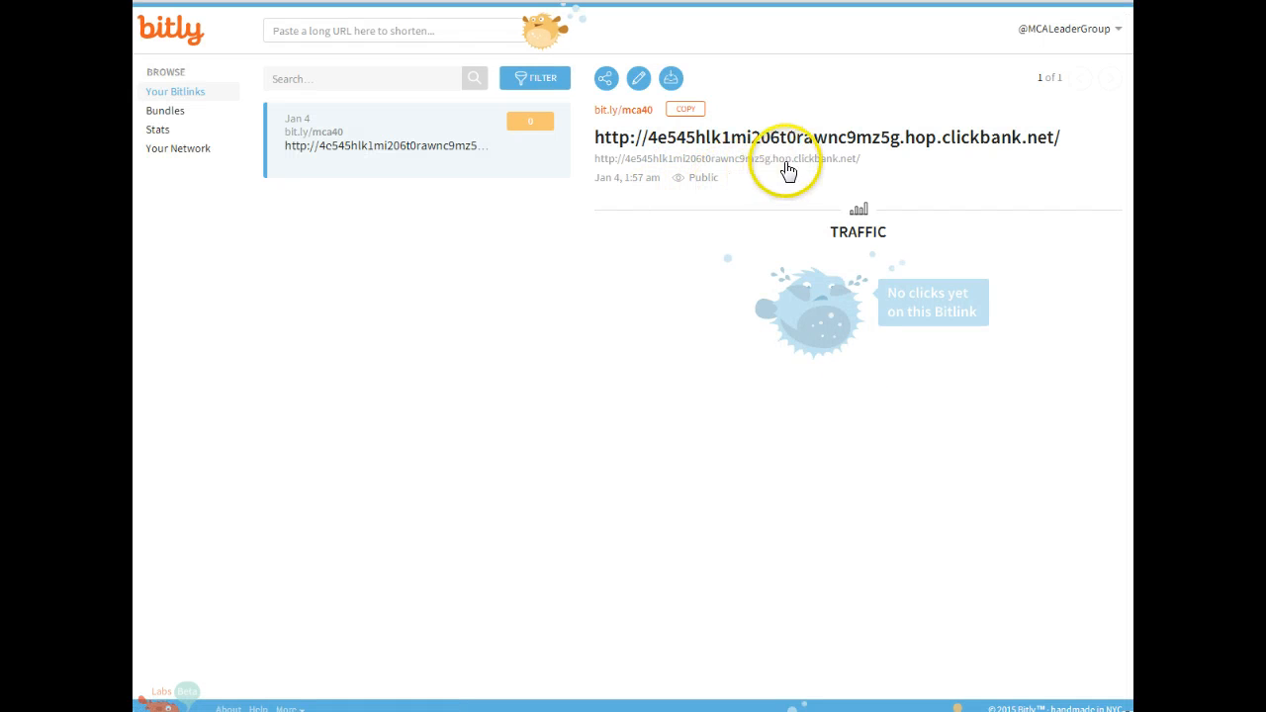
mouse_move(609, 254)
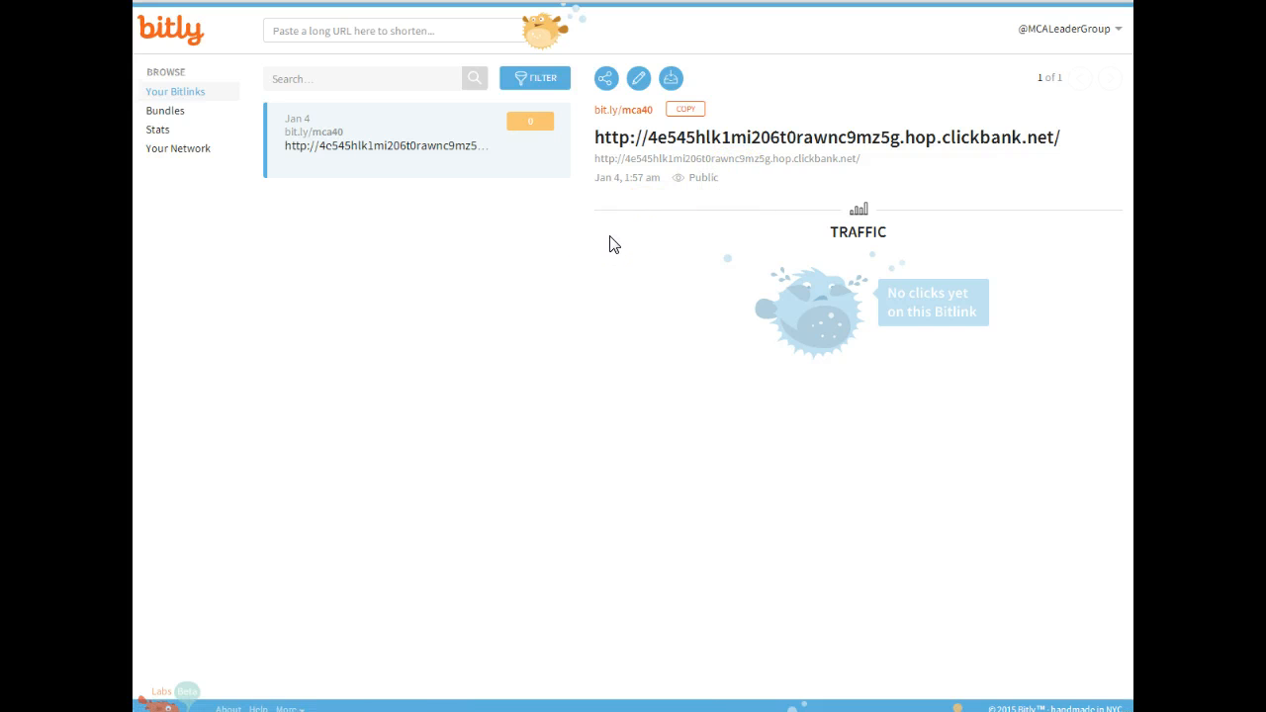
mouse_move(617, 241)
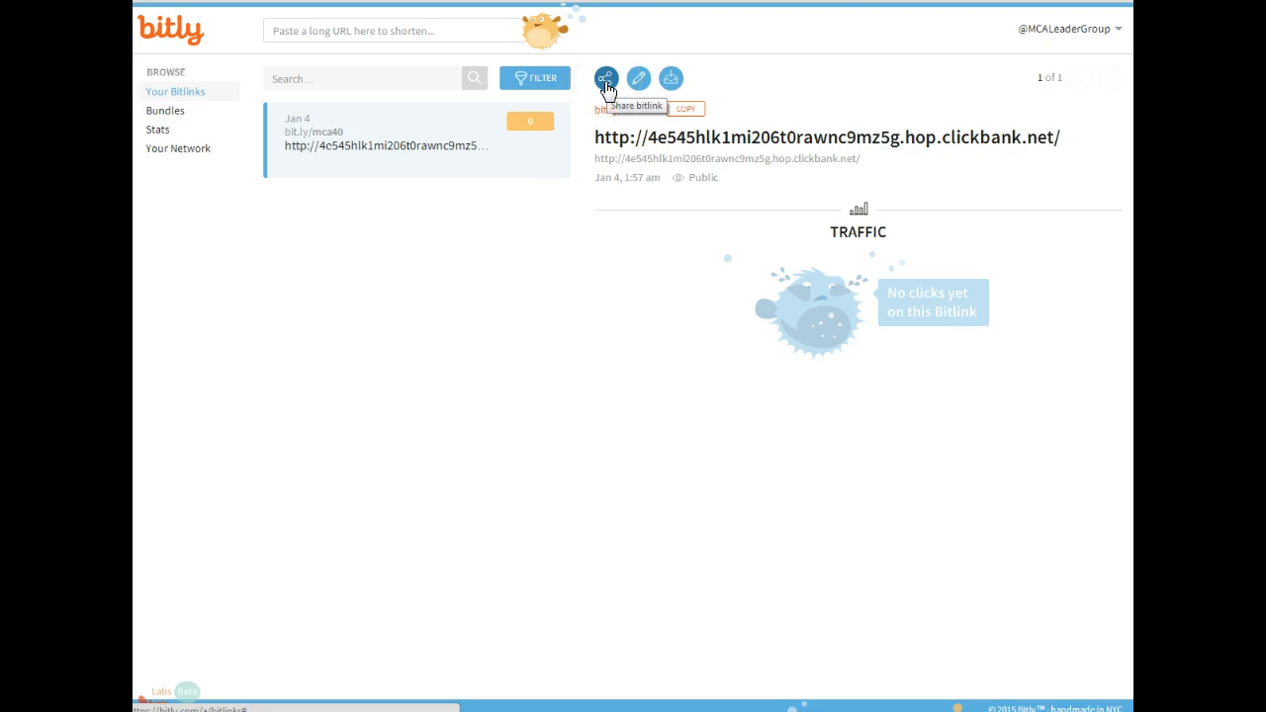
mouse_move(558, 209)
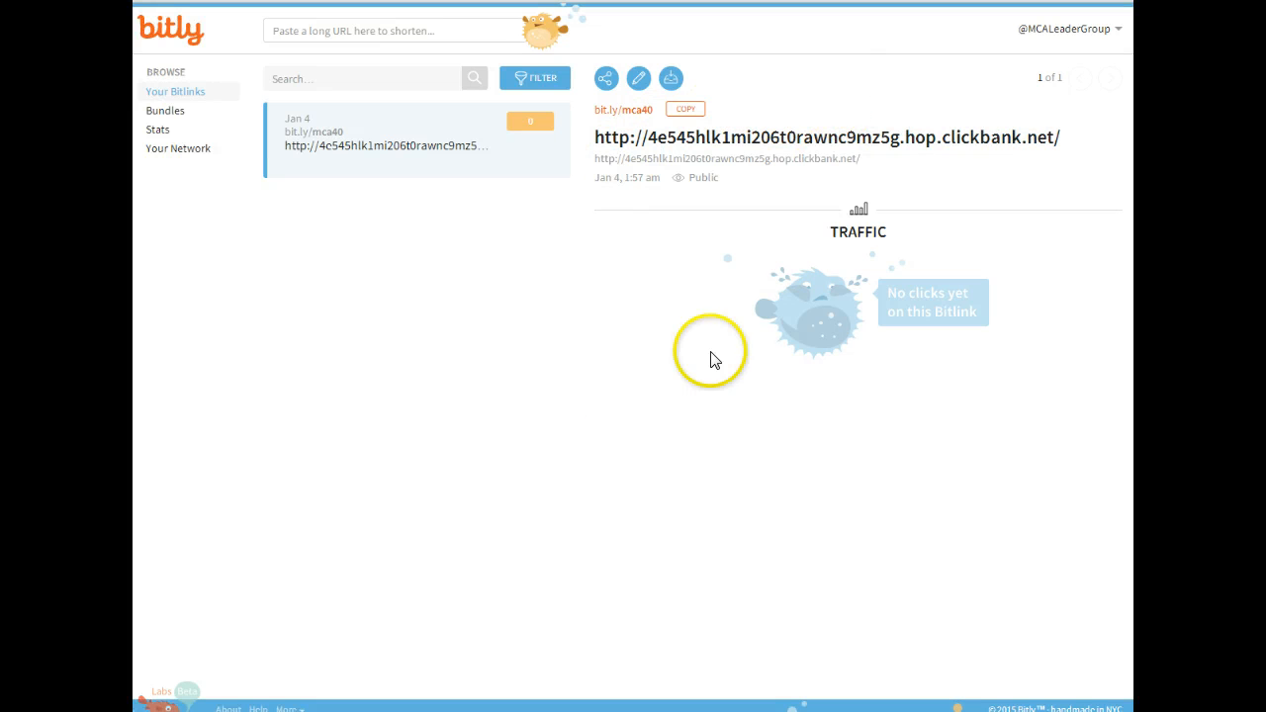
mouse_move(479, 700)
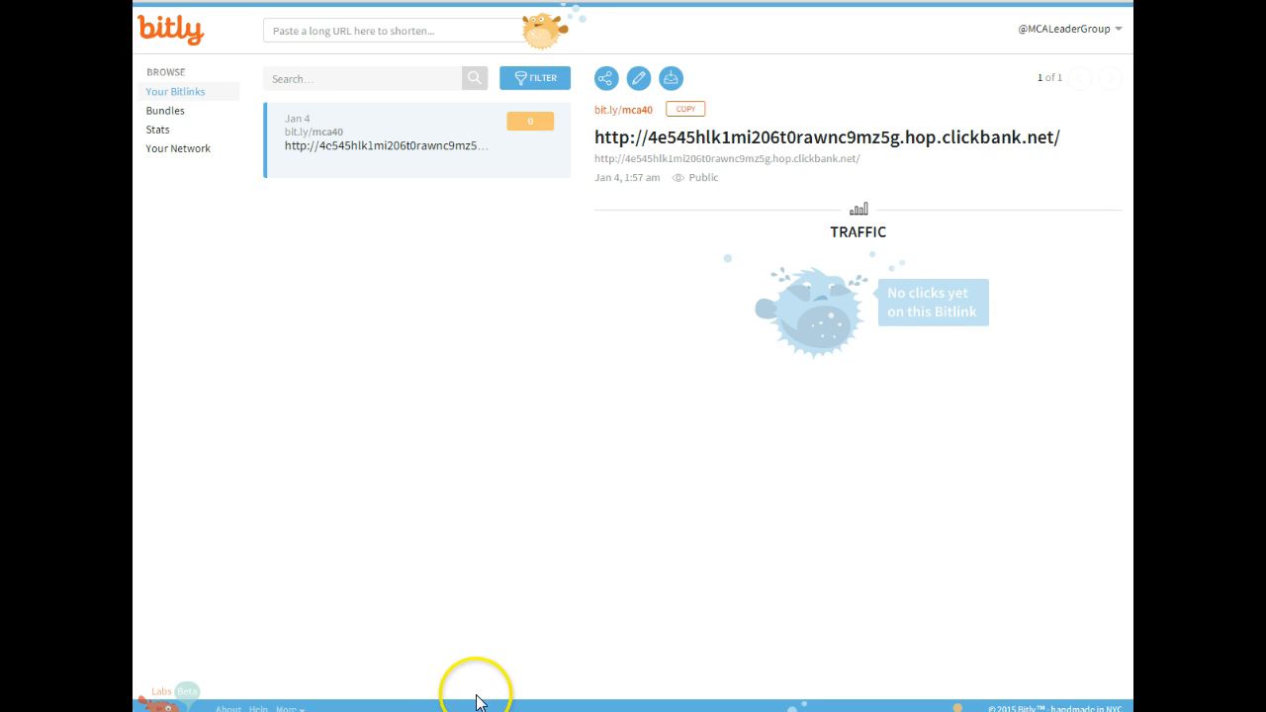
mouse_move(447, 702)
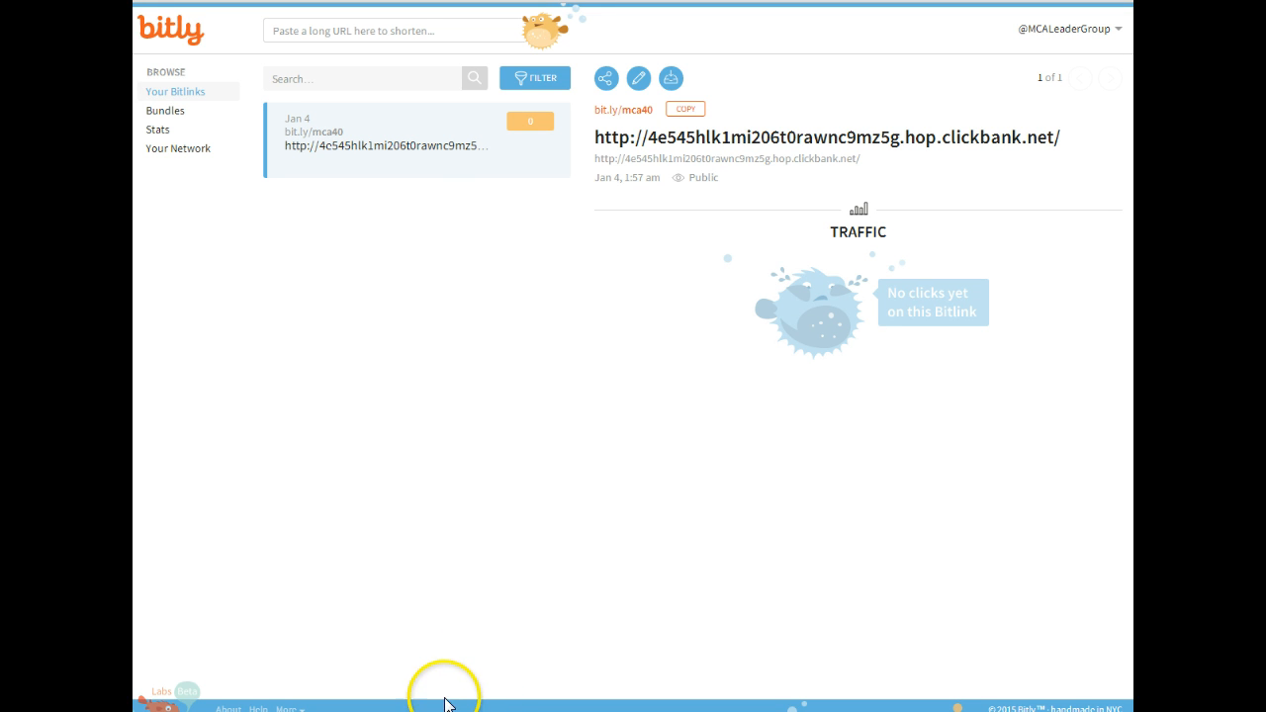